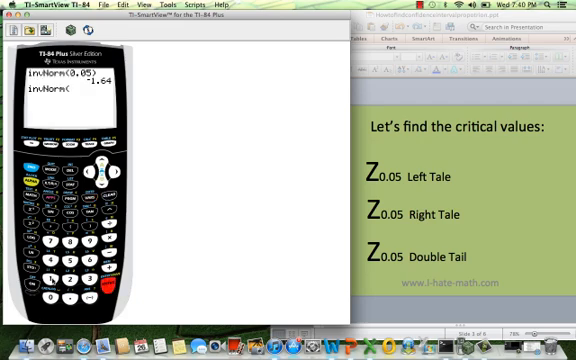
type("1-.05)")
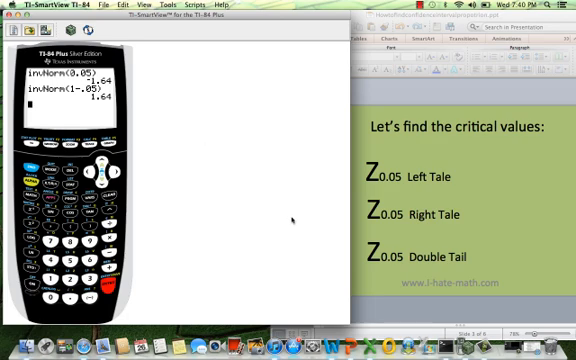
mouse_move(180, 183)
type("invNorm(0.05")
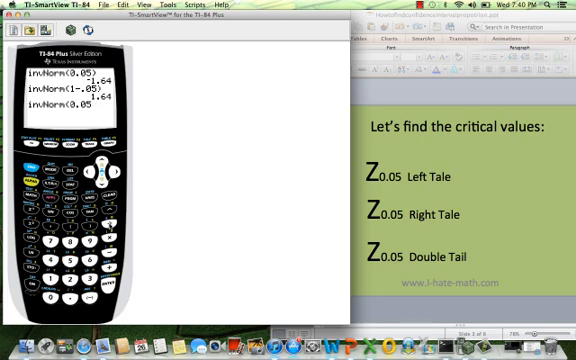
type("/2")
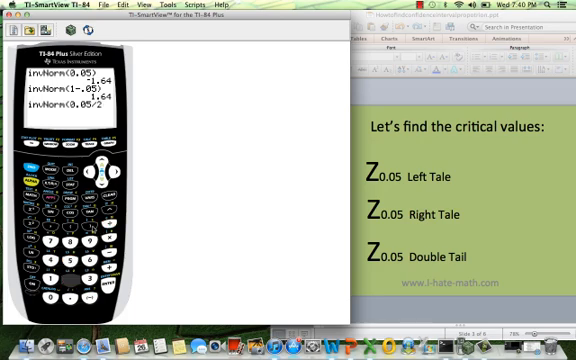